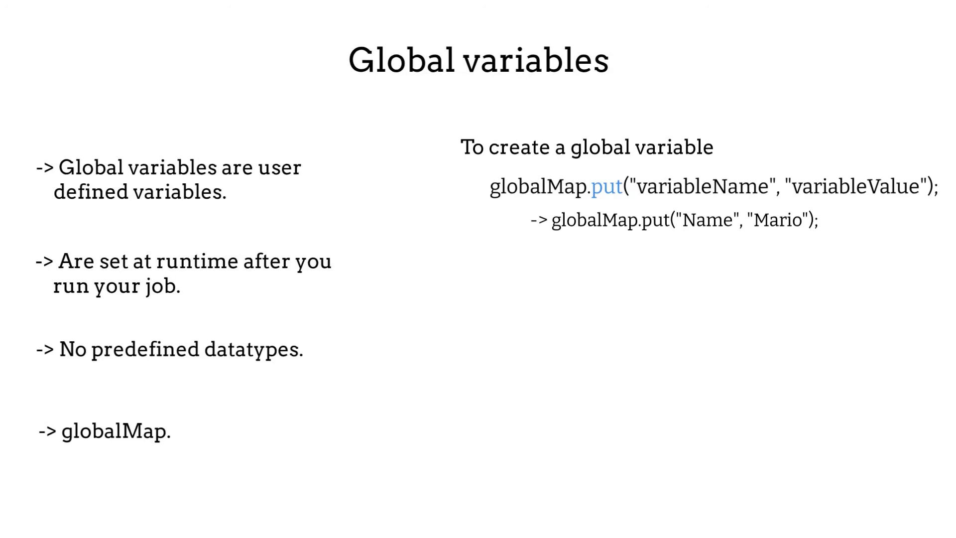
type("-> globalMap.put(\"Speed\", 5);")
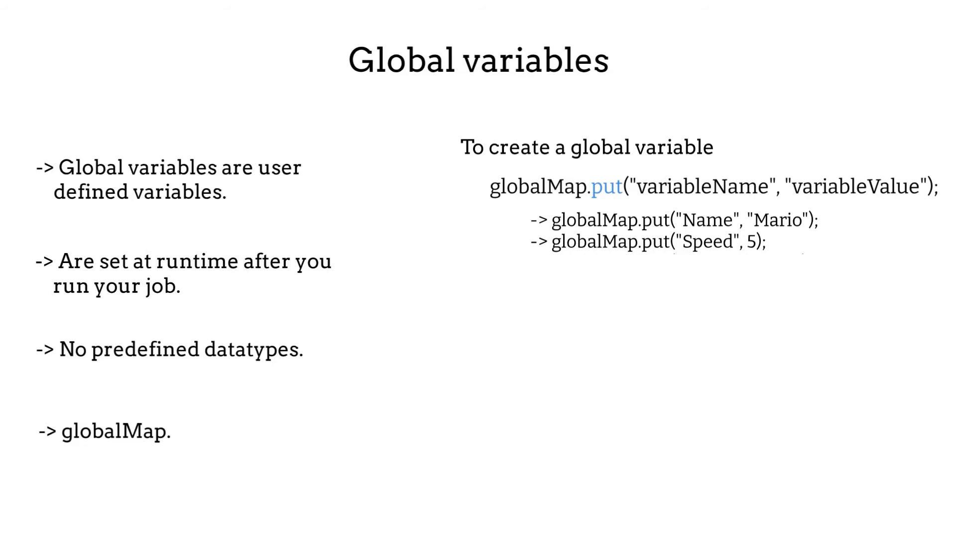